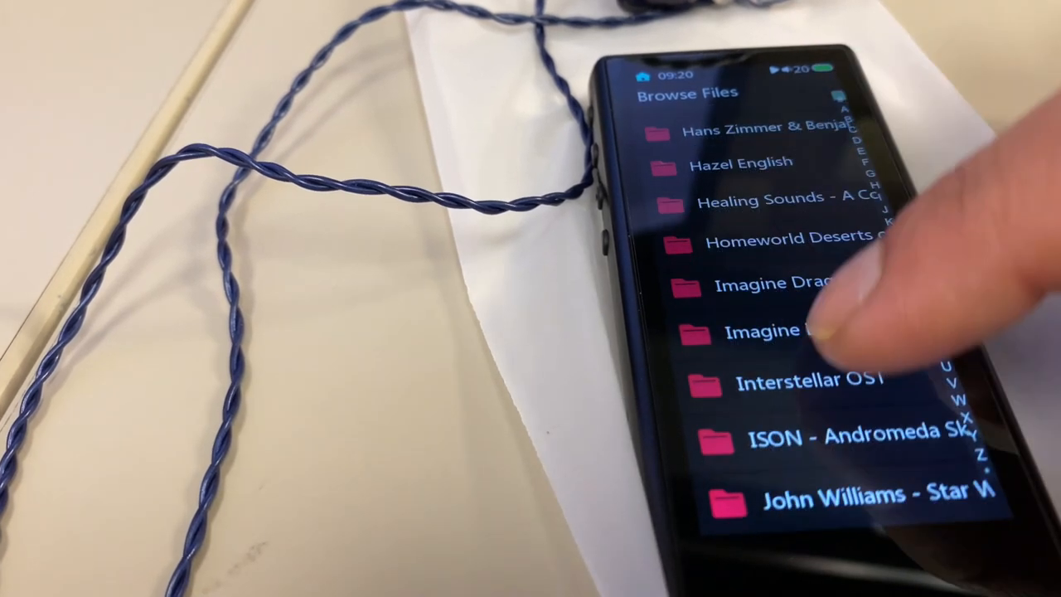
# - Scroll through the music folder list before returning to the home screen
pyautogui.scroll(-3)
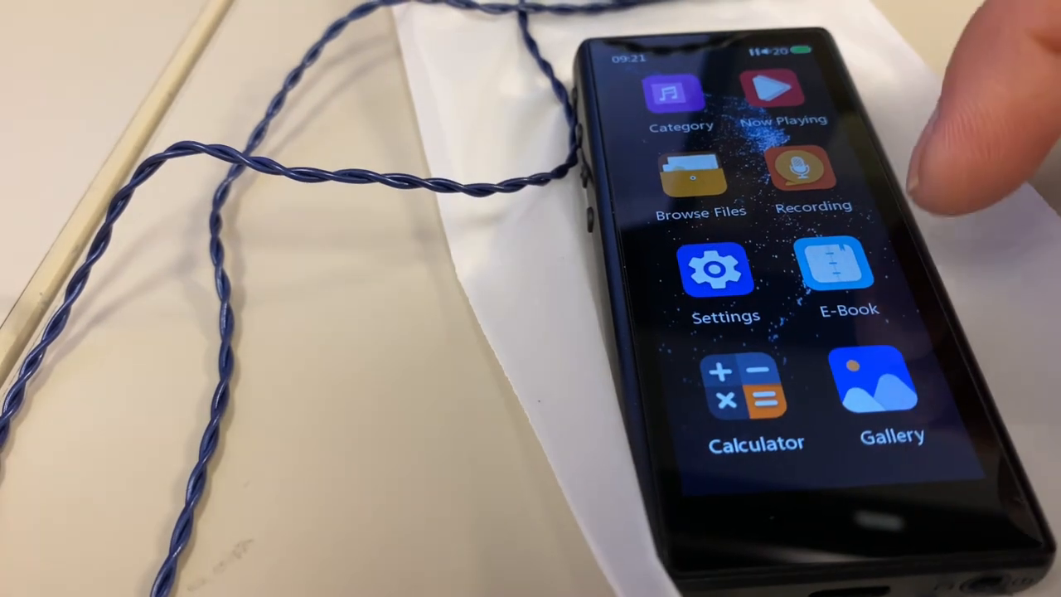
pyautogui.click(796, 173)
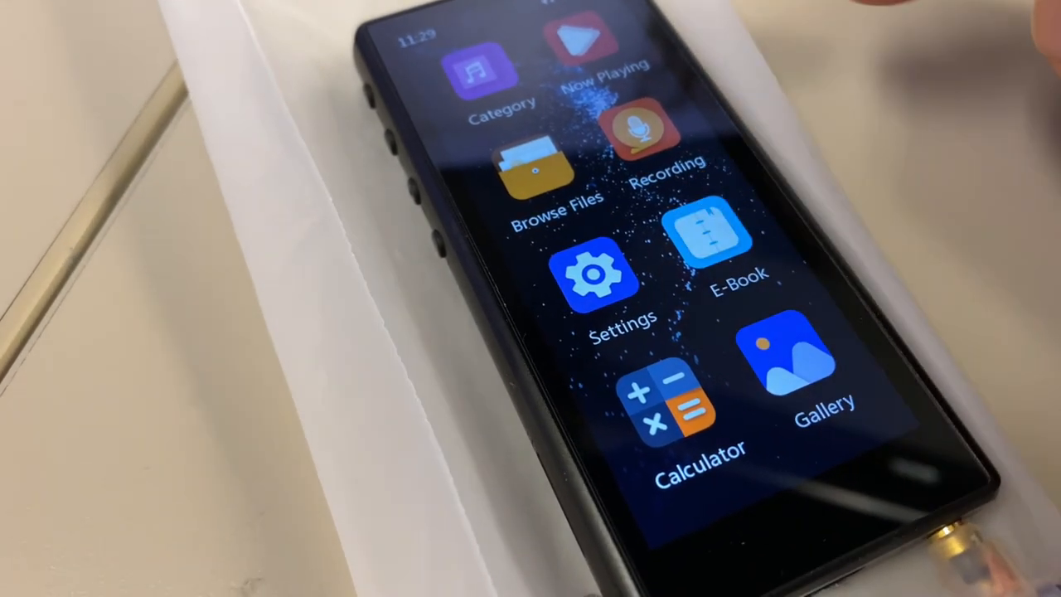
# - Open the E-Book reader and page through the book's title and contents chapters
pyautogui.click(709, 240)
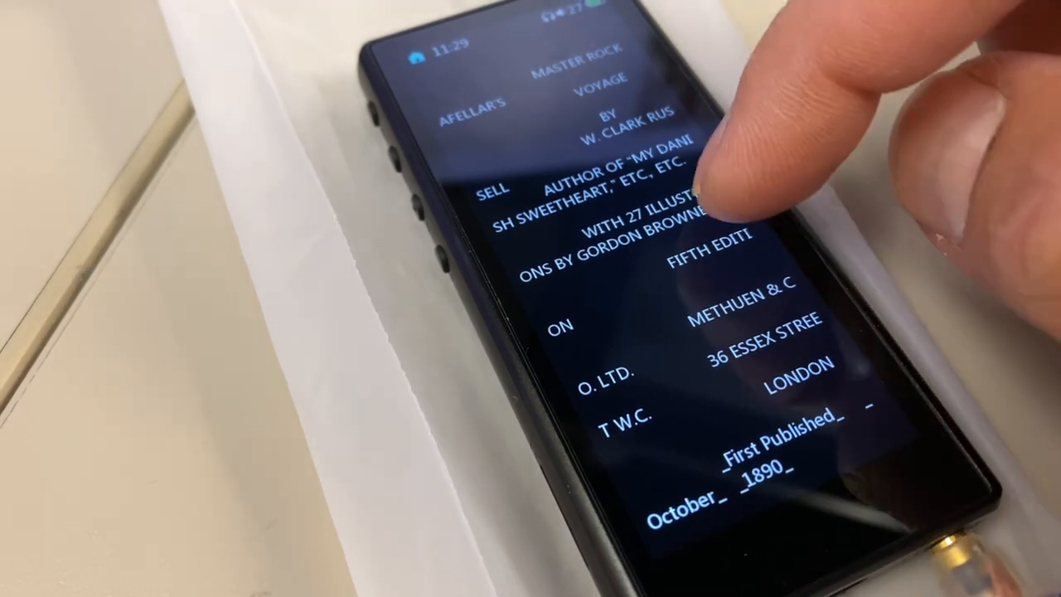
pyautogui.scroll(-3)
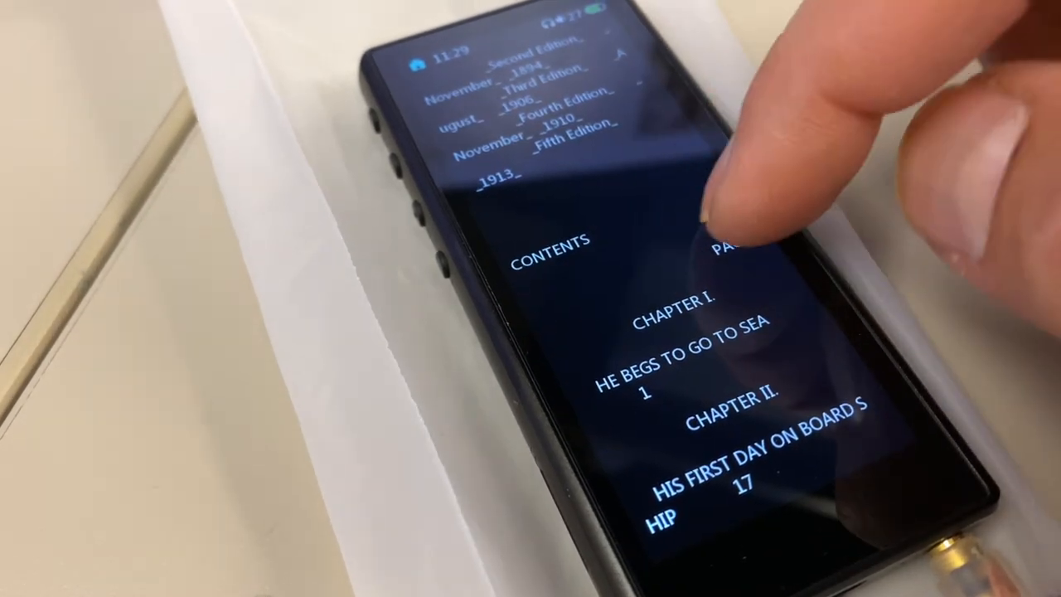
pyautogui.scroll(-3)
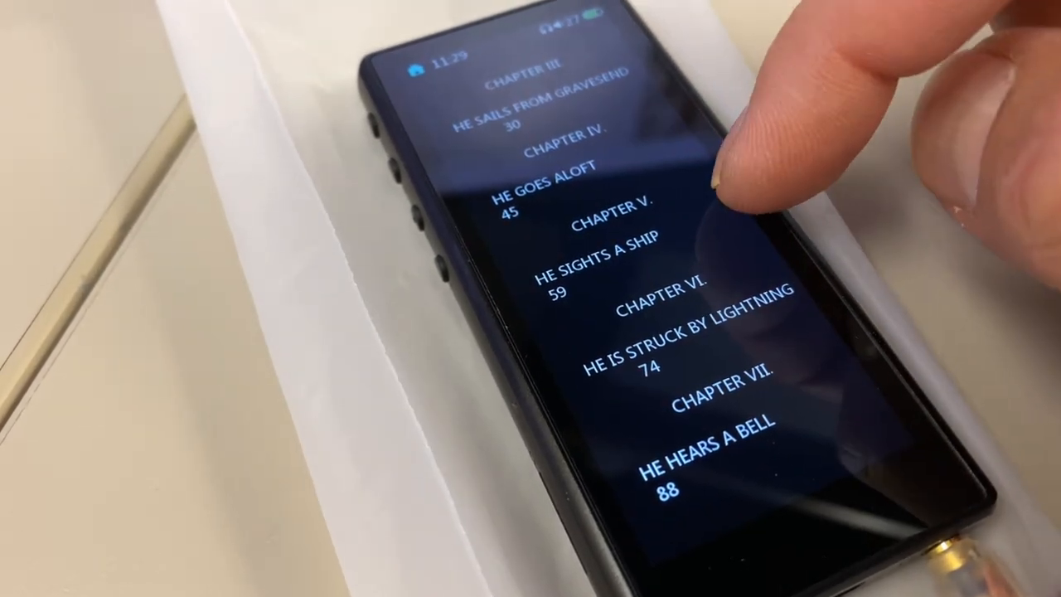
pyautogui.scroll(-3)
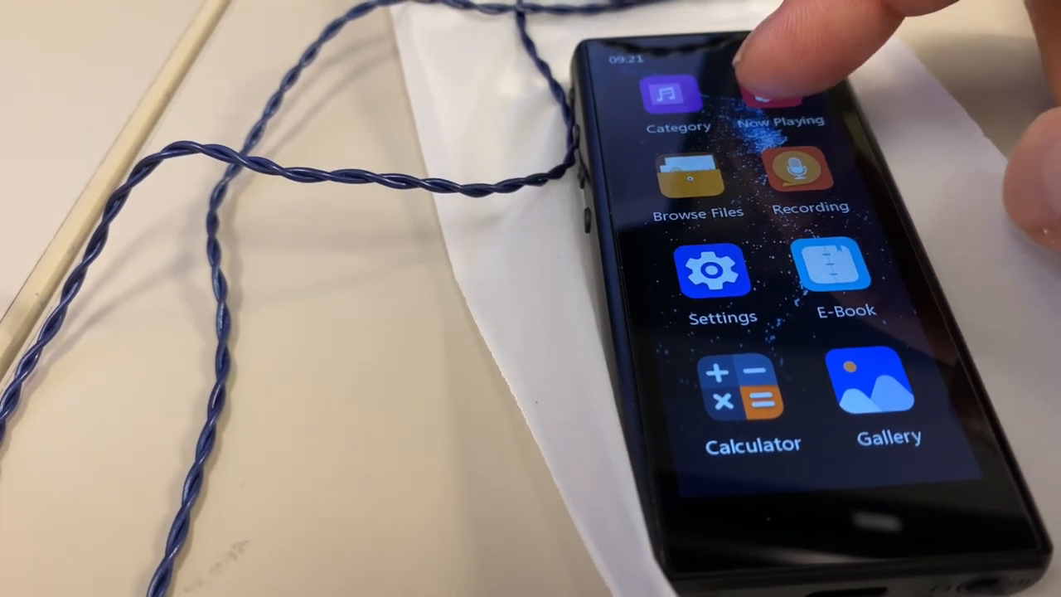
# - Open the Gallery from the home screen to list the album cover JPG images
pyautogui.click(782, 99)
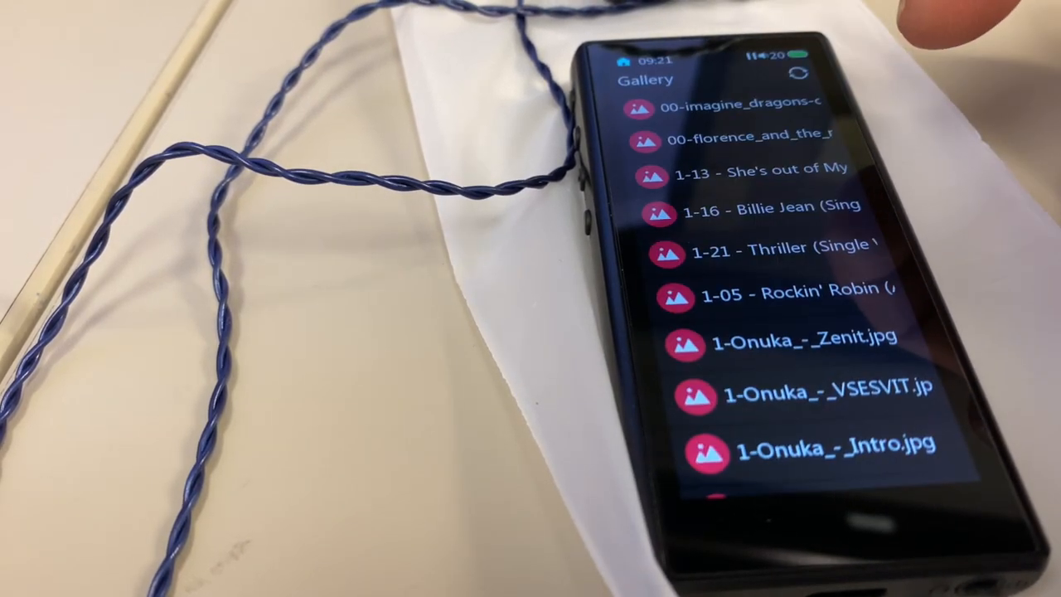
# - Scroll through the Gallery's picture list before returning home
pyautogui.scroll(-3)
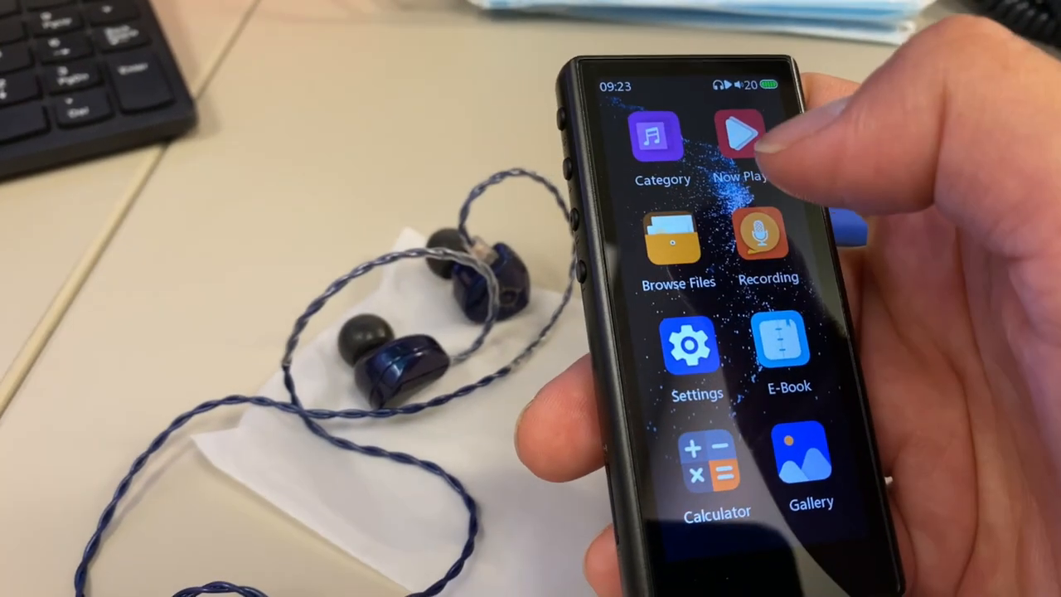
# - Open Now Playing, showing its equalizer, song info and delete options
pyautogui.click(677, 240)
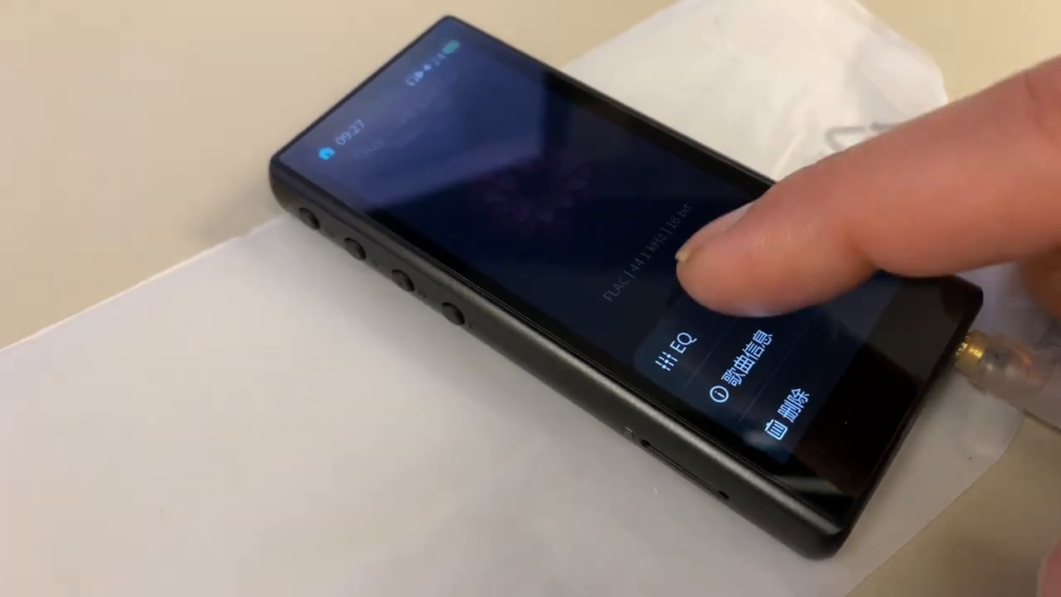
# - Open the equalizer settings from the Now Playing options for the Guy Clark Live FLAC track
pyautogui.click(672, 351)
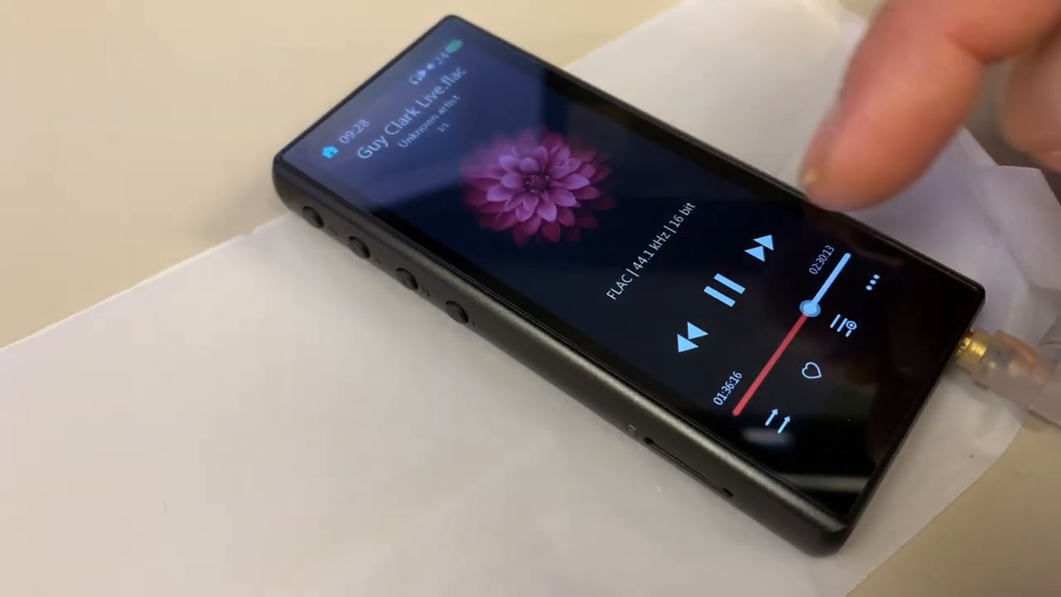
pyautogui.click(842, 325)
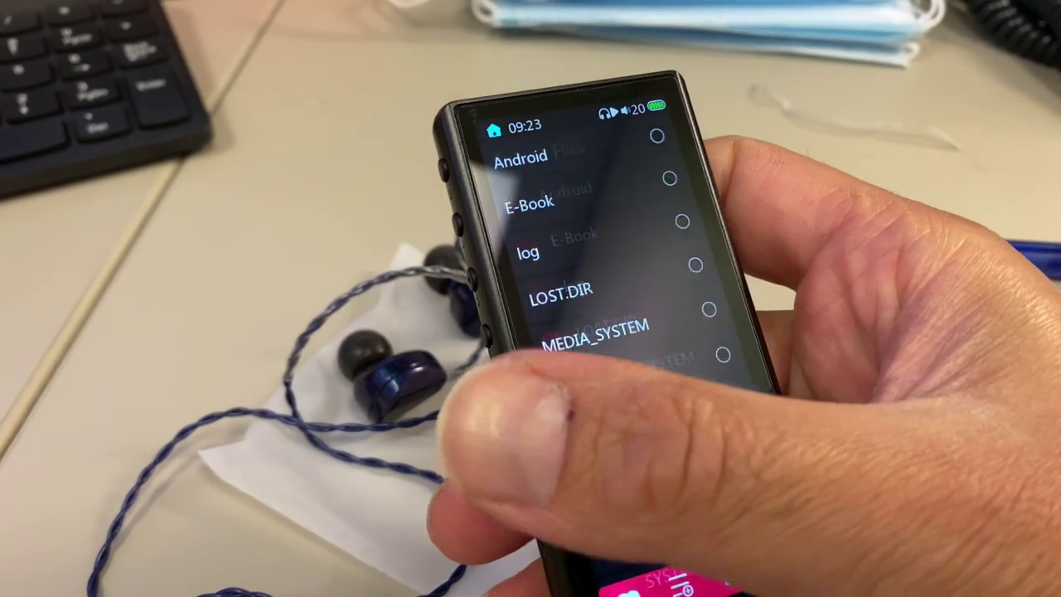
# - Scroll the track list and start Bjear's 24-bit FLAC track 'Cold' playing
pyautogui.scroll(-3)
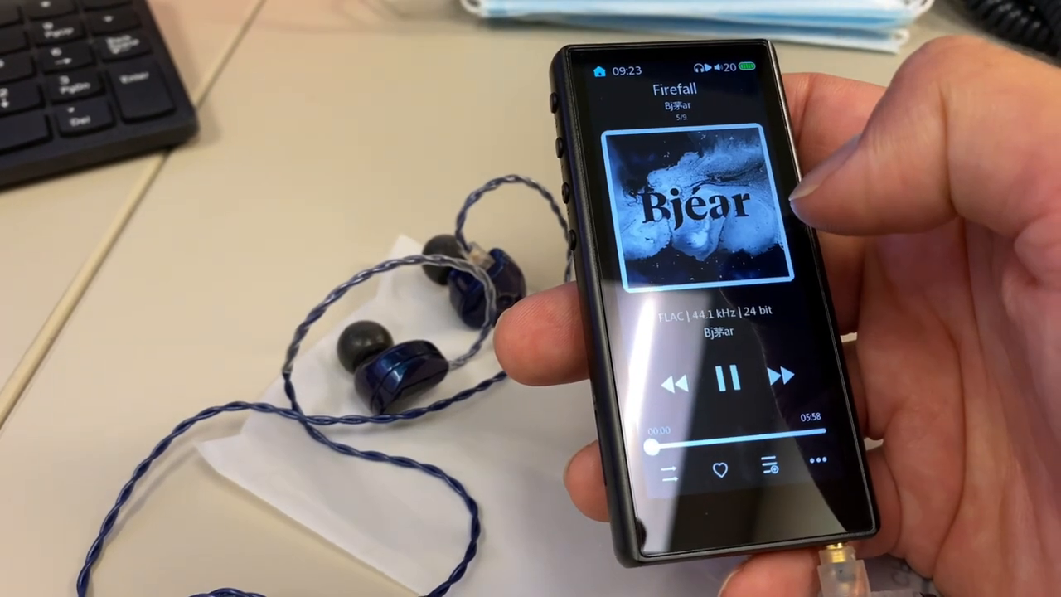
pyautogui.click(780, 378)
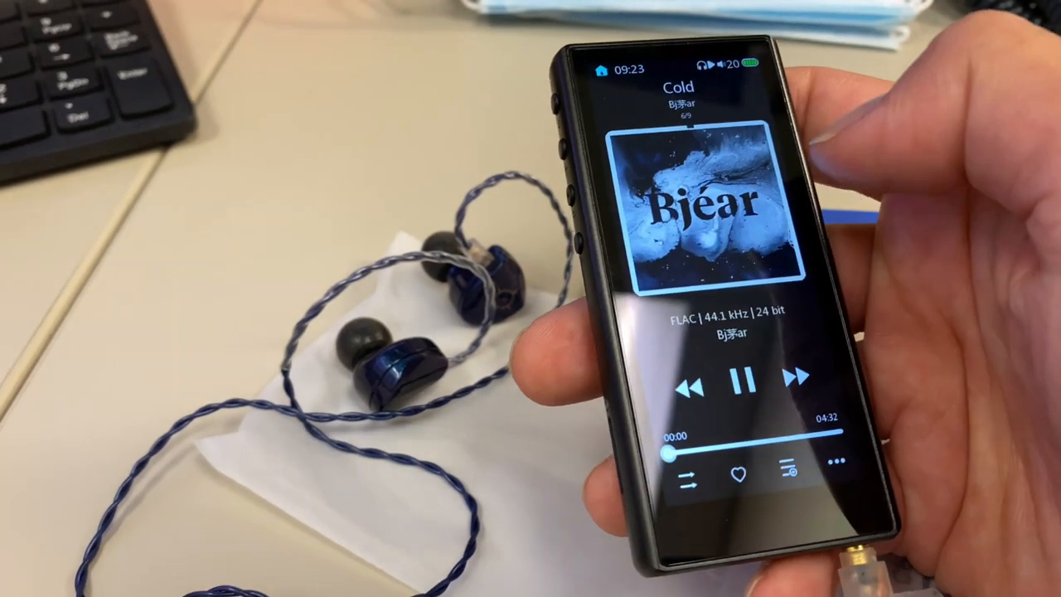